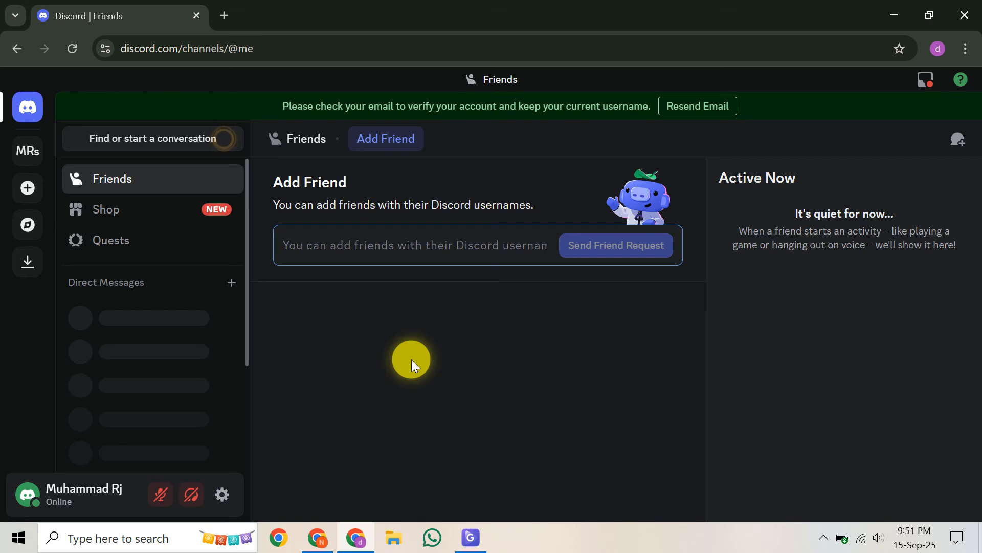
# Step: Stay on the Friends page while the explanation is given
pyautogui.click(413, 245)
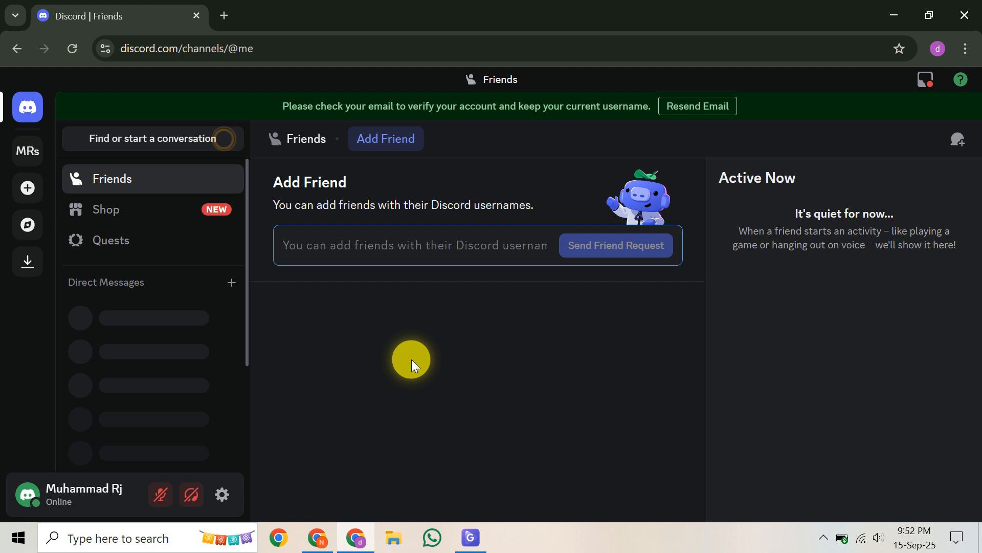
pyautogui.click(414, 244)
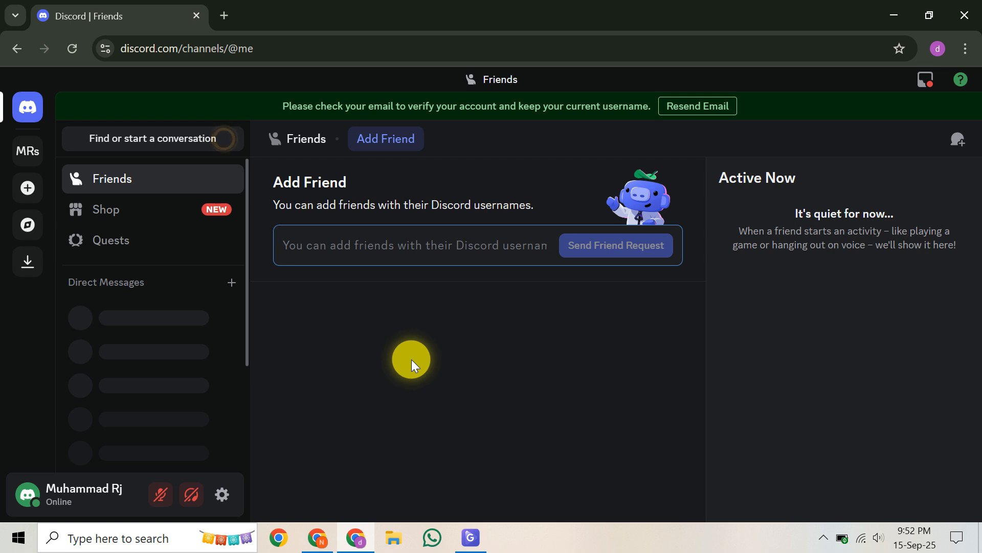
pyautogui.click(414, 245)
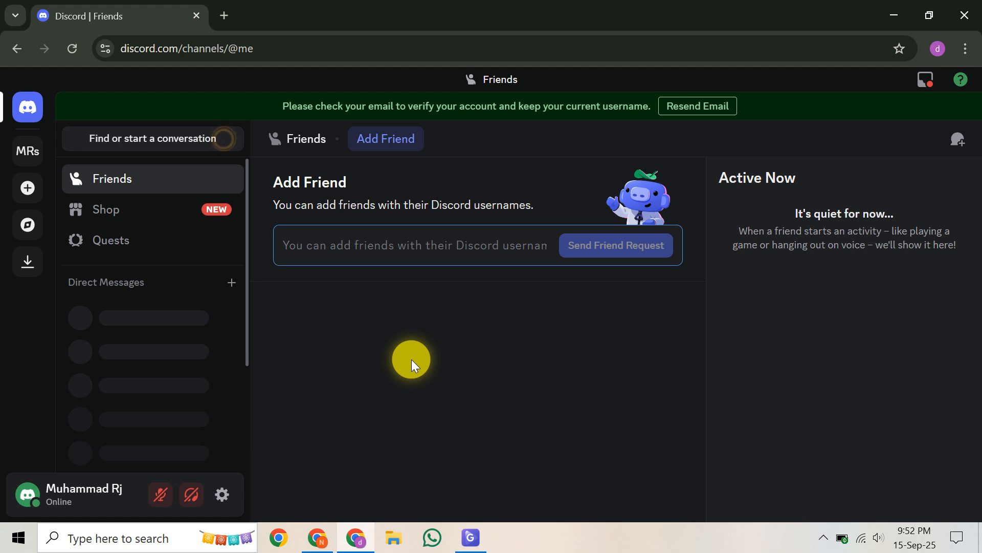
pyautogui.click(413, 245)
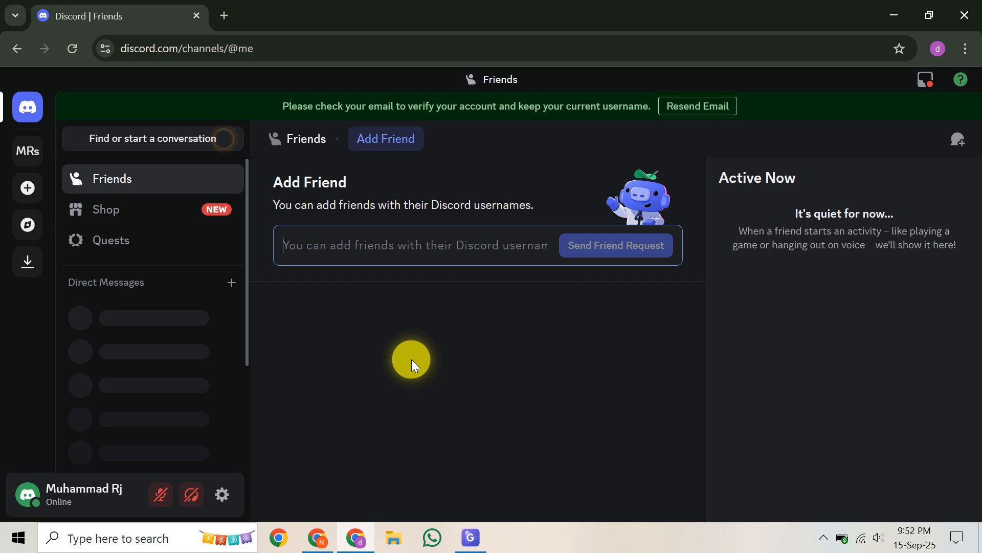
pyautogui.moveTo(52, 165)
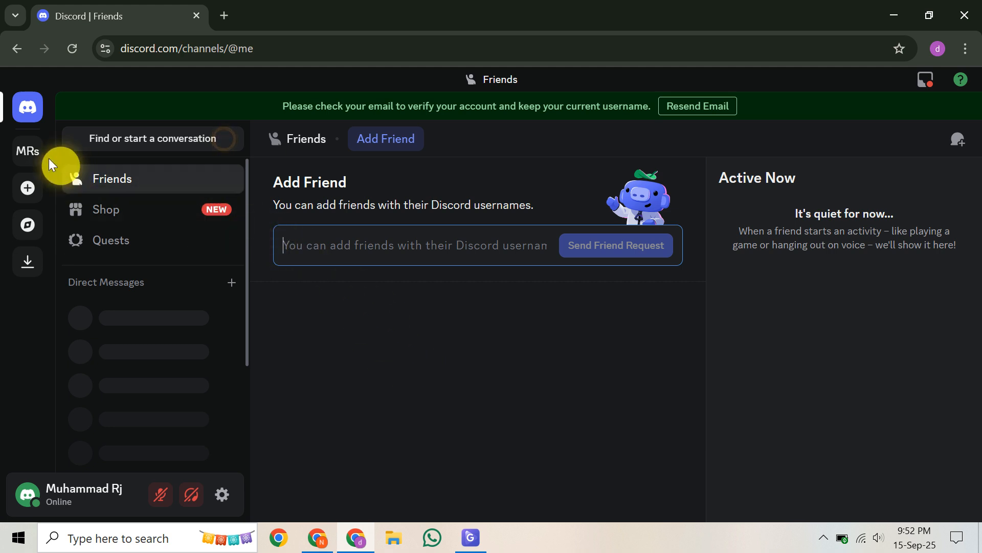
# Step: Switch to the MRs server and bring up the #muhammad channel's options menu
pyautogui.click(27, 150)
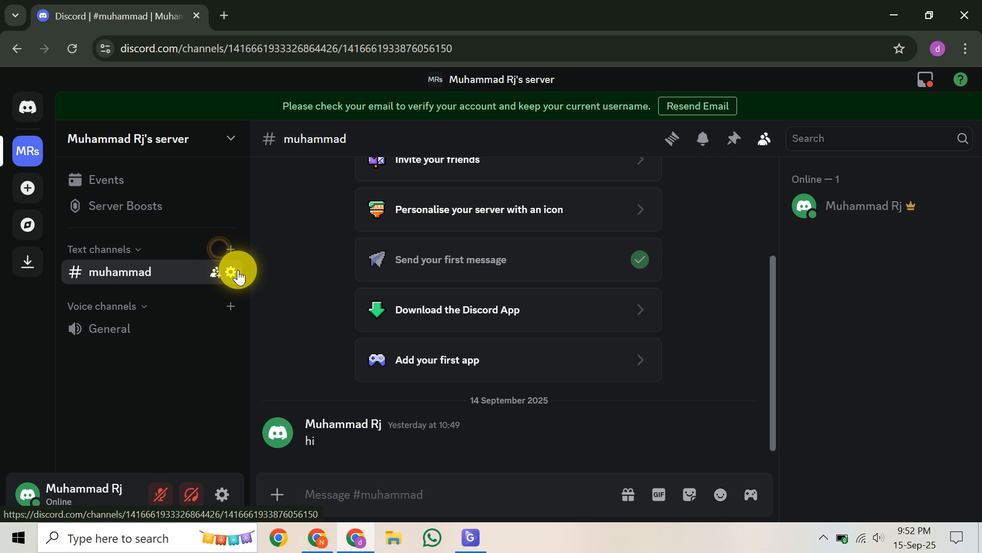
pyautogui.click(236, 273)
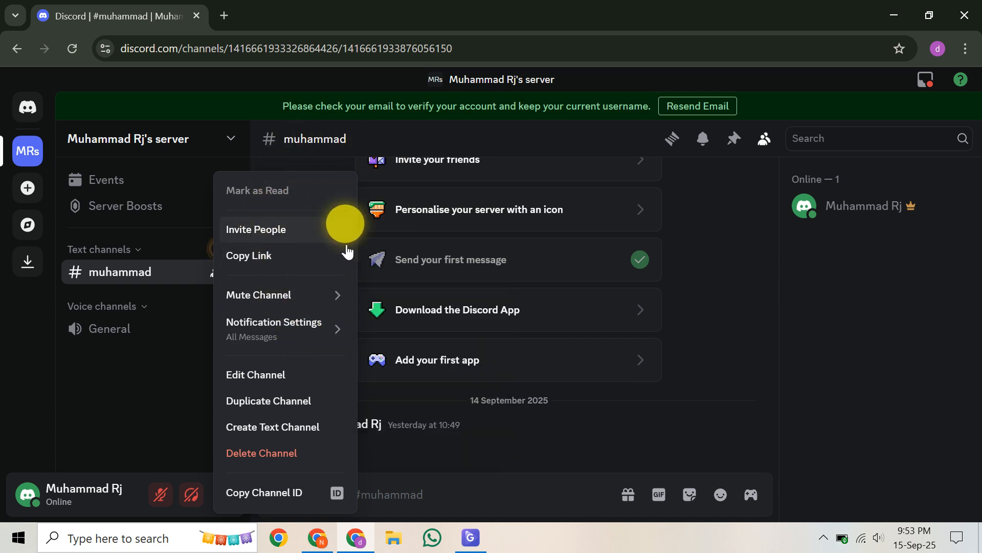
pyautogui.moveTo(295, 183)
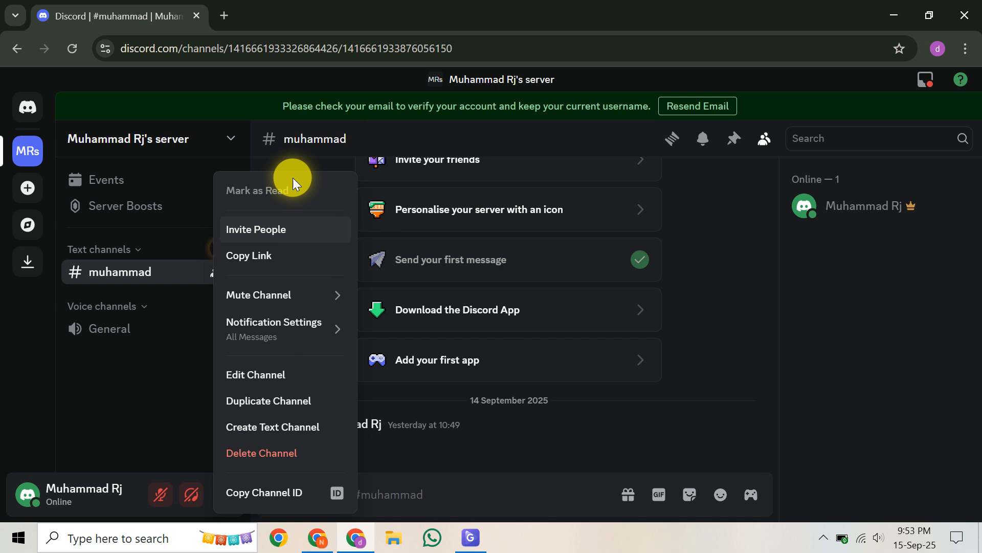
pyautogui.moveTo(283, 295)
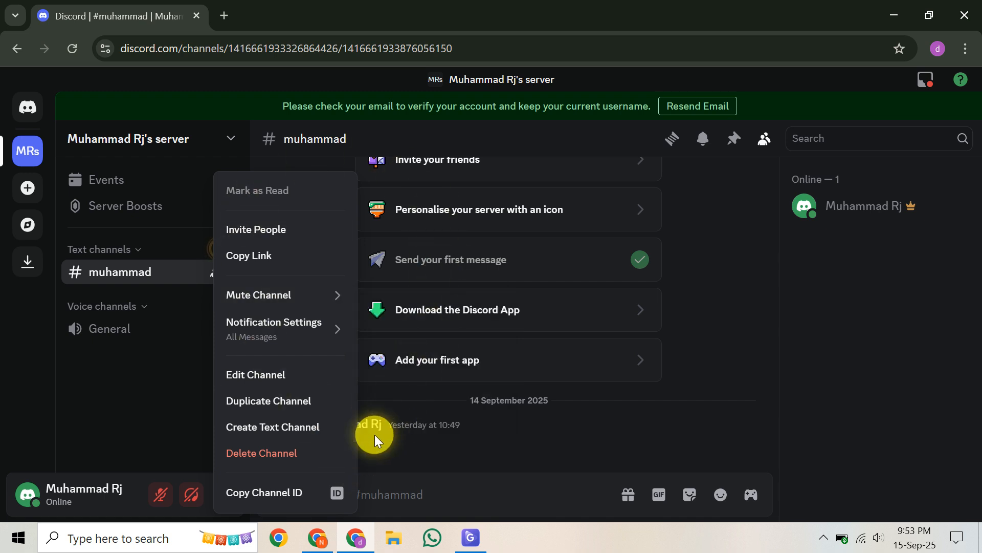
pyautogui.moveTo(362, 405)
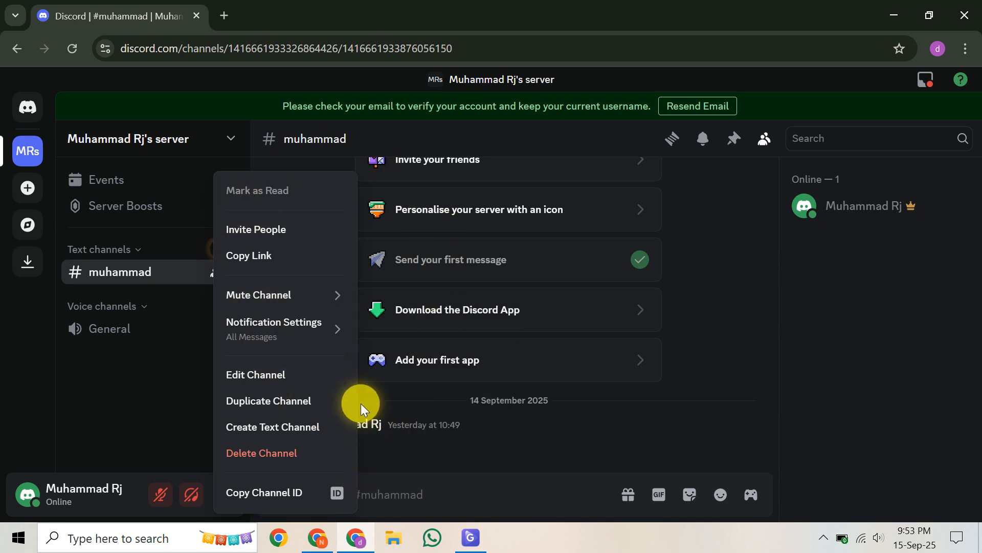